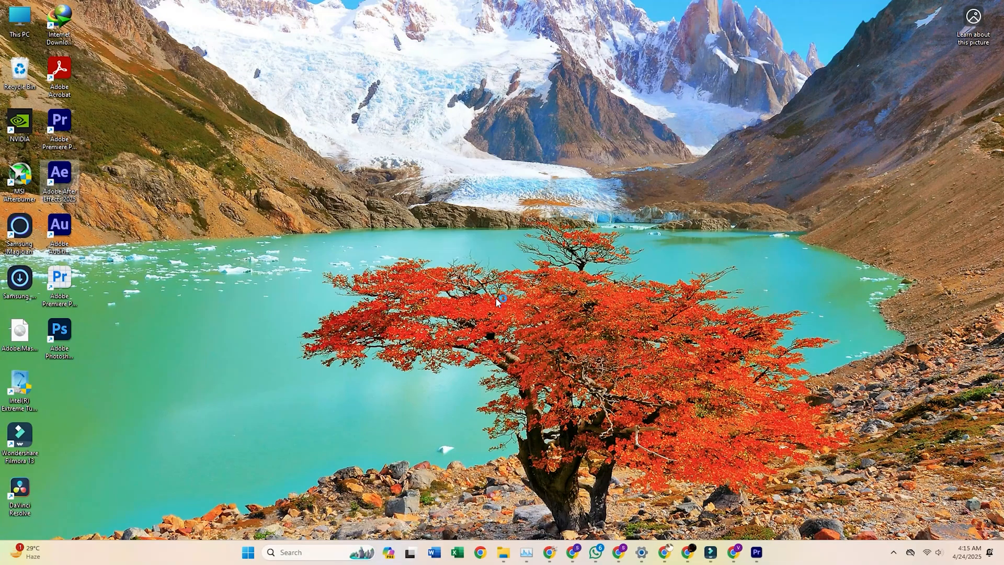
# - Launch After Effects from the desktop shortcut and dismiss the feedback survey
pyautogui.doubleClick(59, 180)
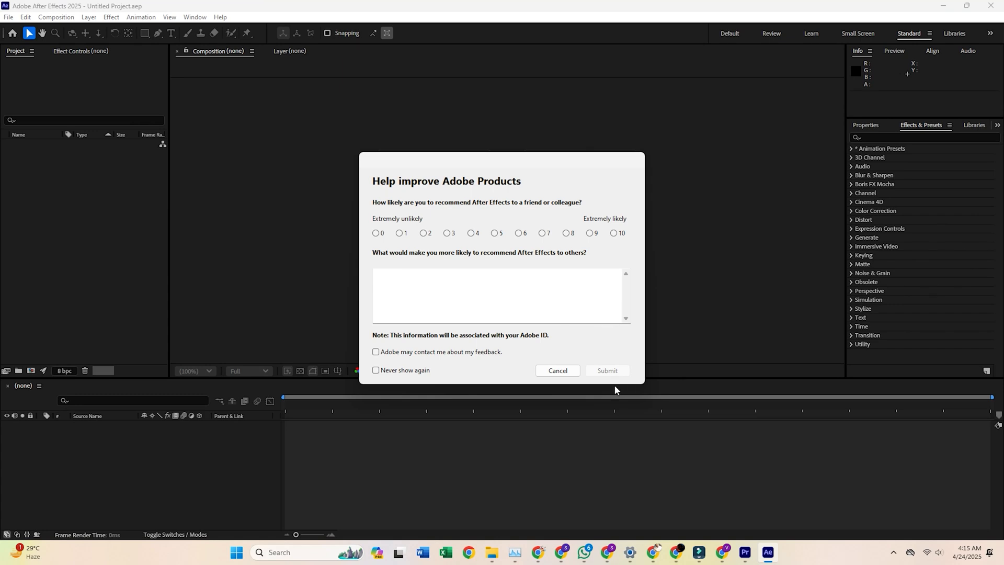
pyautogui.click(556, 370)
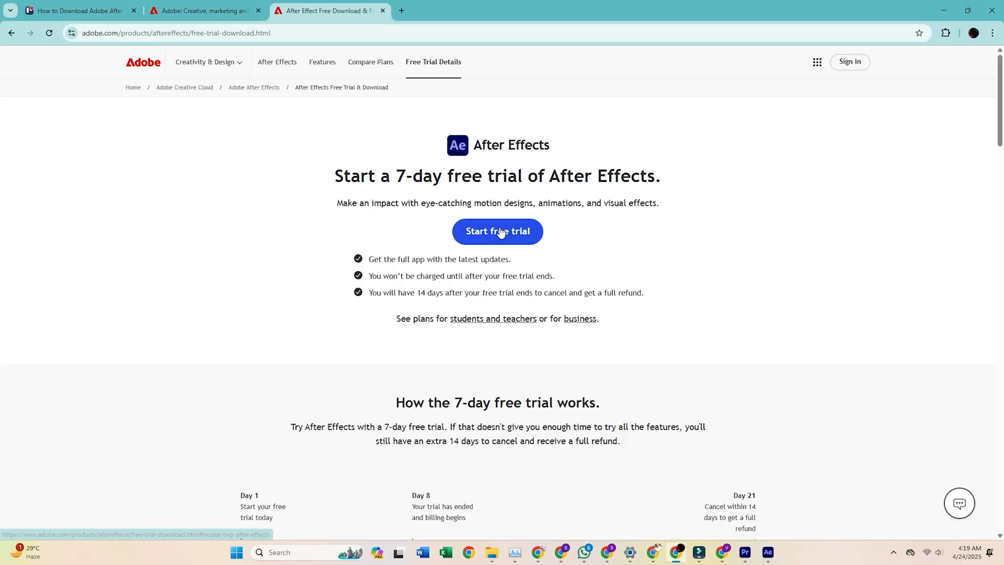
# - Start the free trial with the Creative Cloud All Apps plan plus the Adobe Stock trial and continue to checkout
pyautogui.click(496, 231)
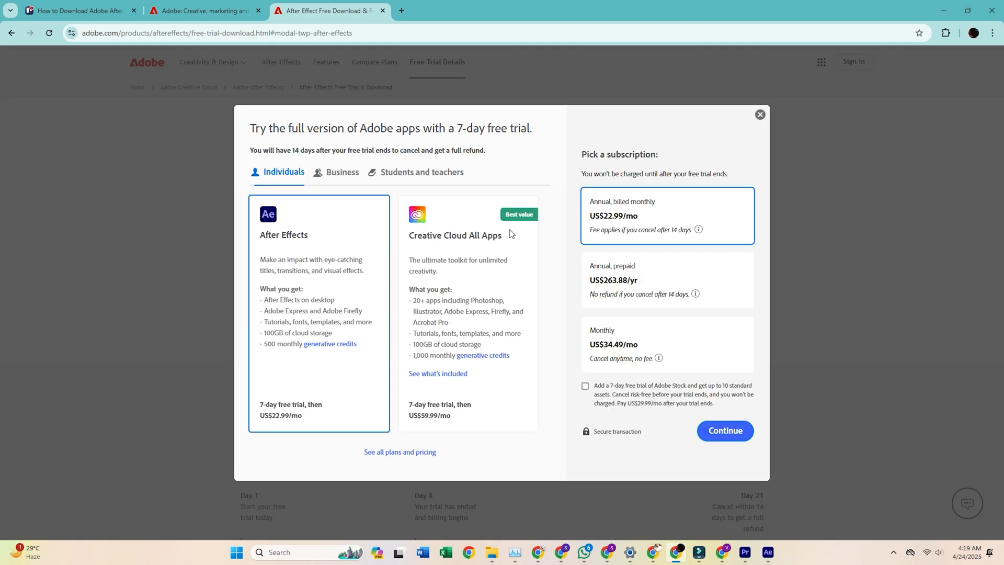
pyautogui.click(331, 221)
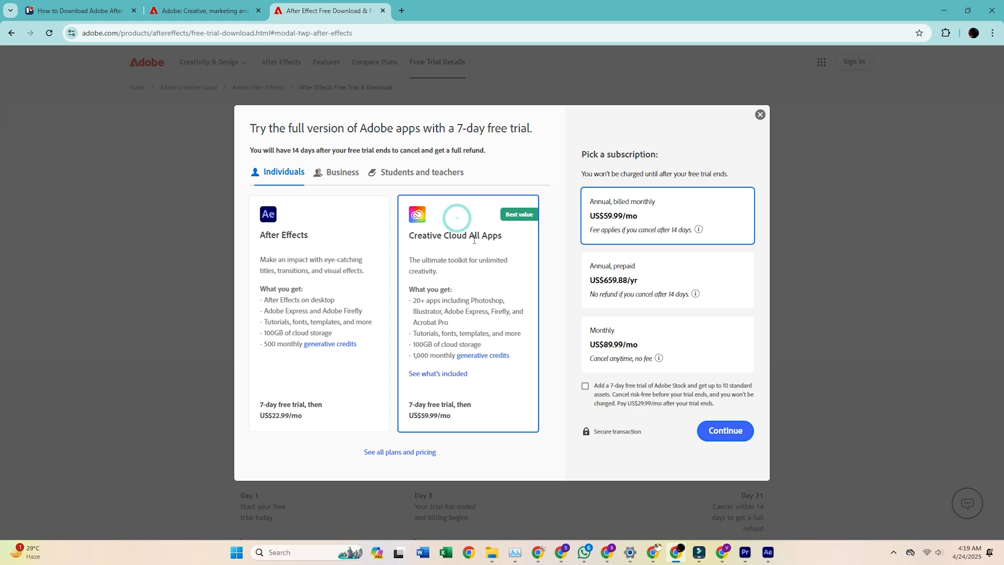
pyautogui.moveTo(640, 217)
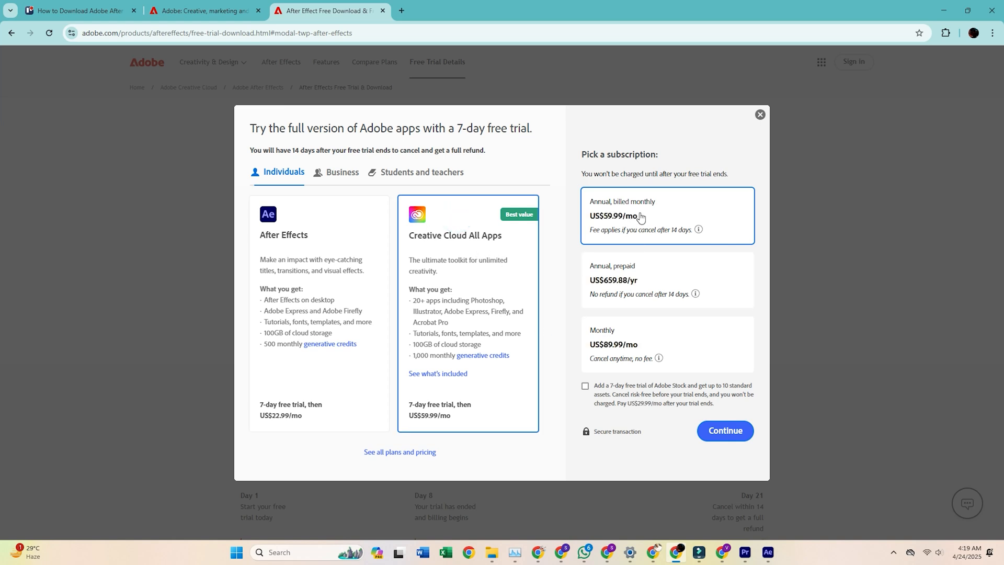
pyautogui.moveTo(495, 252)
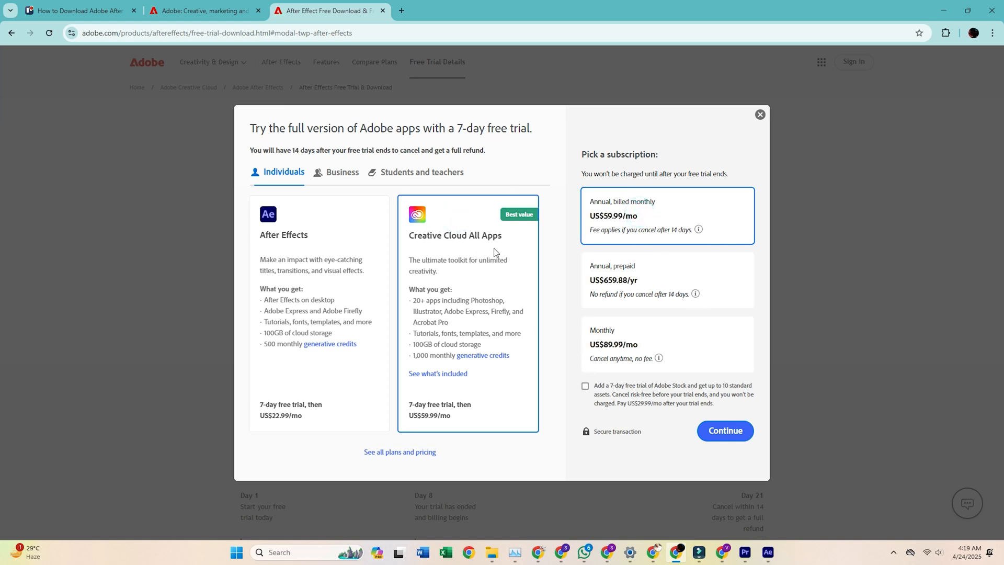
pyautogui.click(461, 228)
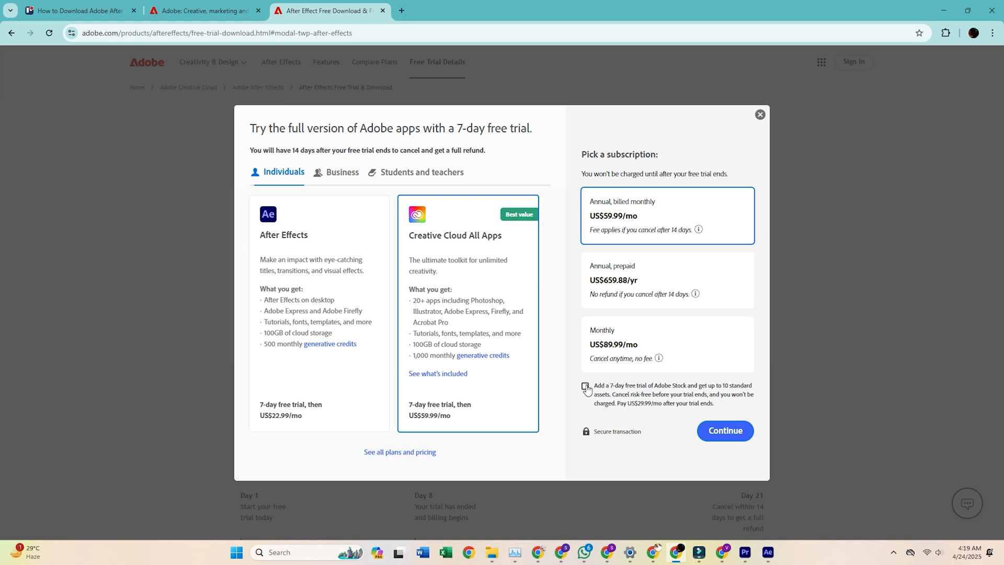
pyautogui.click(585, 386)
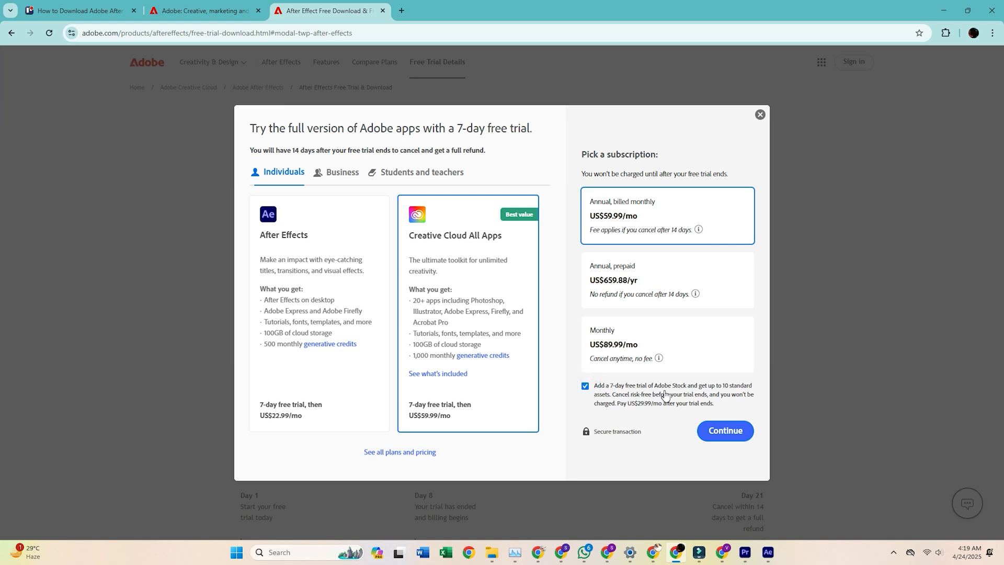
pyautogui.click(723, 430)
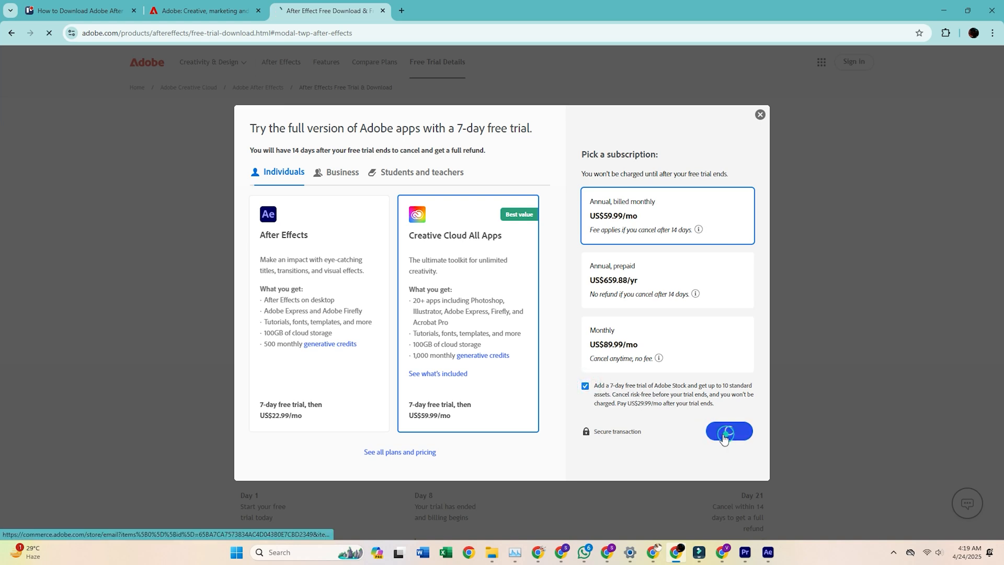
# - Compare the Credit/Debit and PayPal payment options on the US$0.00-due checkout page
pyautogui.click(728, 430)
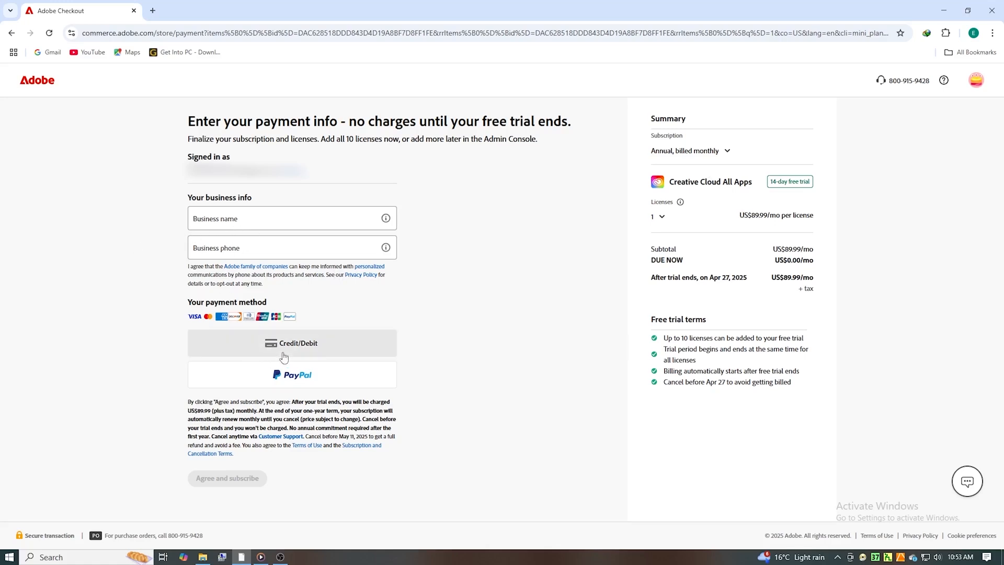
pyautogui.click(292, 343)
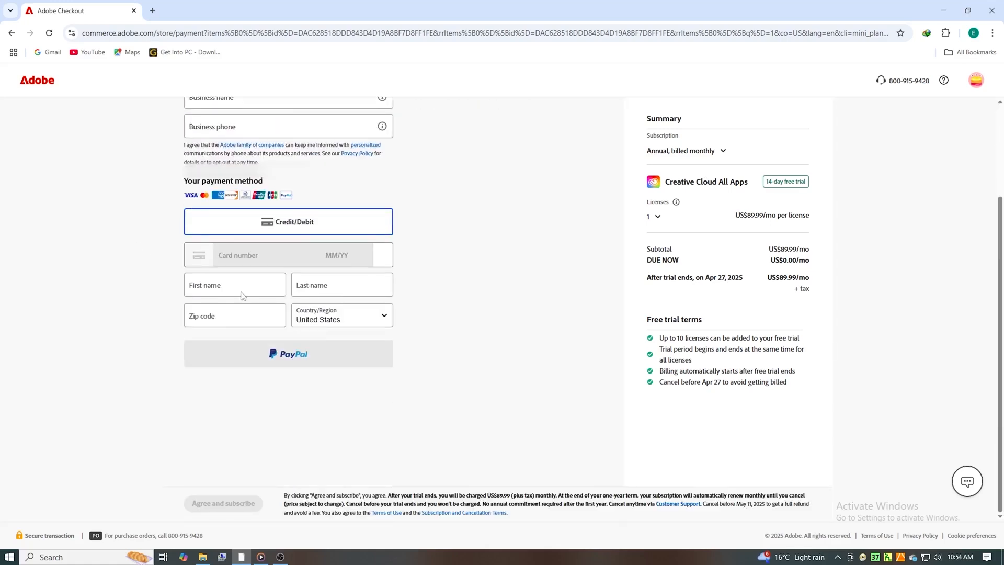
pyautogui.click(287, 353)
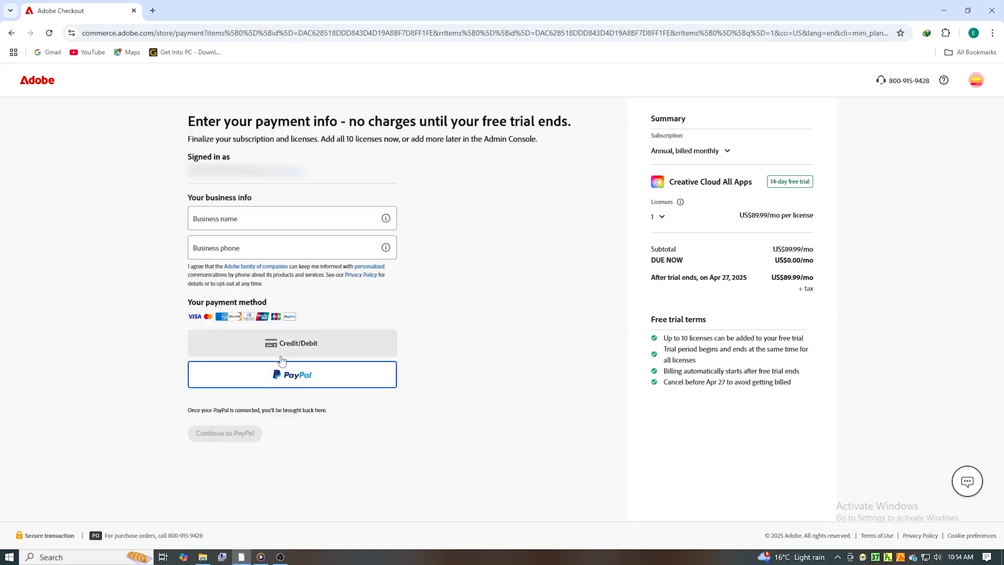
pyautogui.click(292, 374)
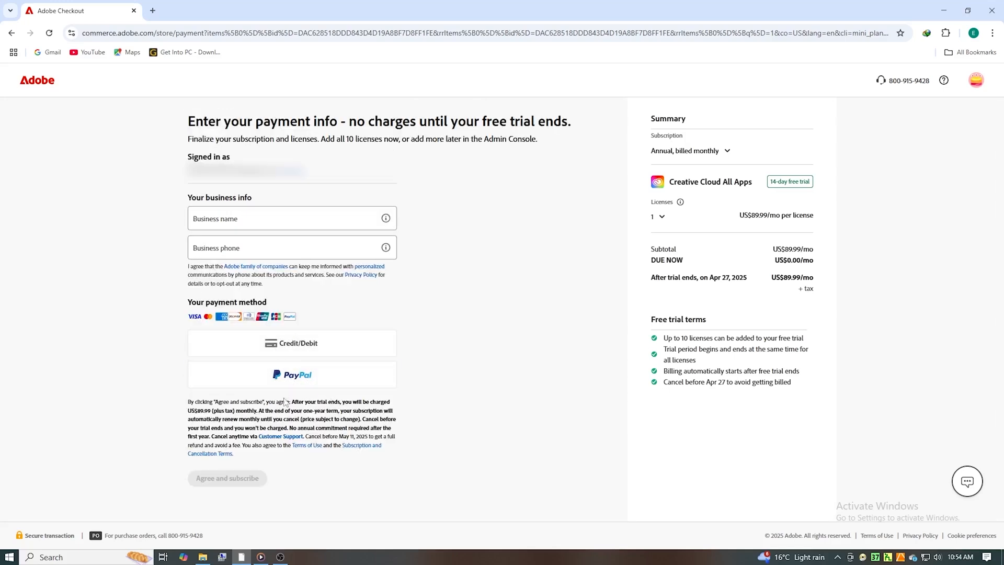
pyautogui.moveTo(291, 375)
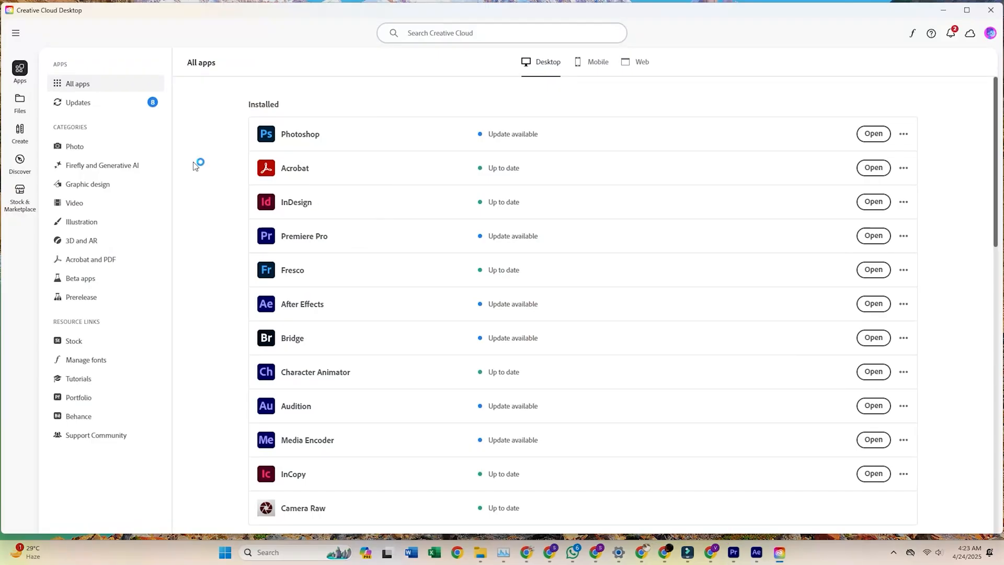
pyautogui.moveTo(287, 312)
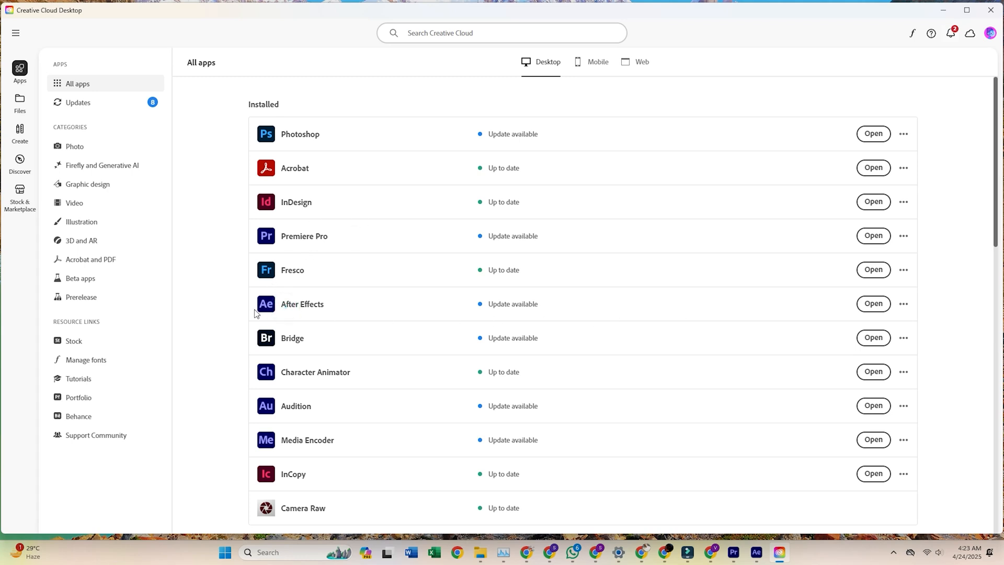
pyautogui.moveTo(512, 303)
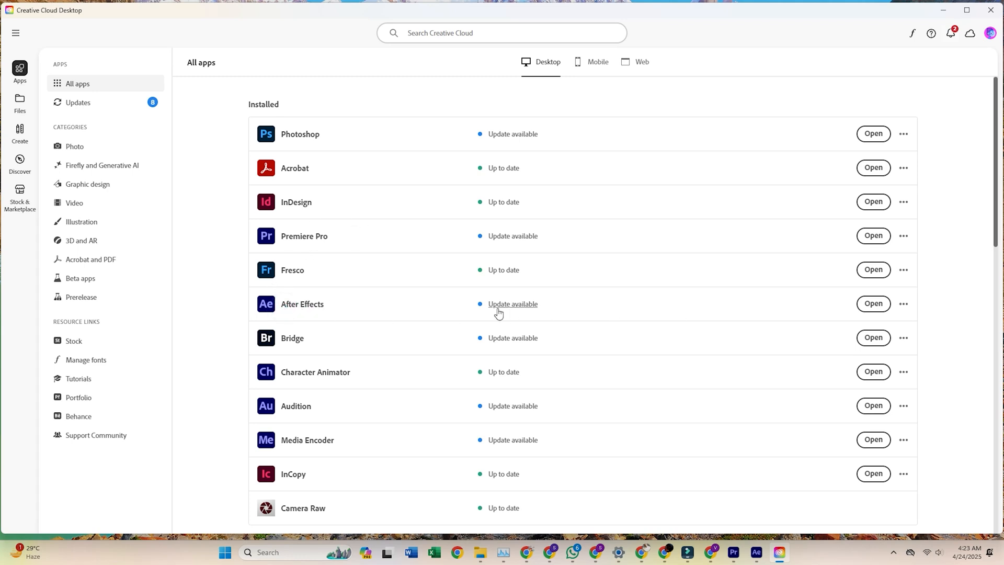
pyautogui.moveTo(435, 267)
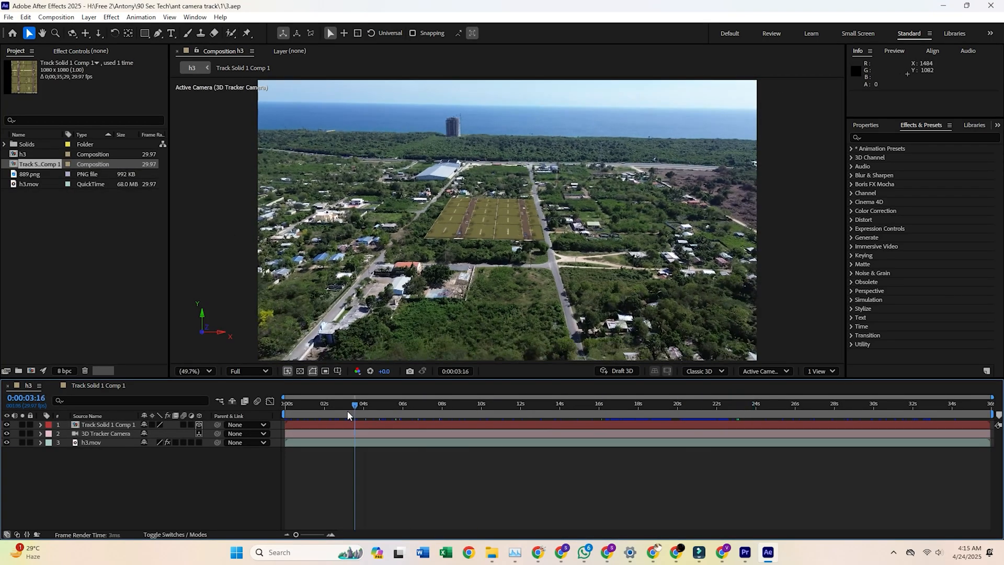
# - Move the playhead to 24 seconds in the tracked footage and expand the Text effects category
pyautogui.click(90, 442)
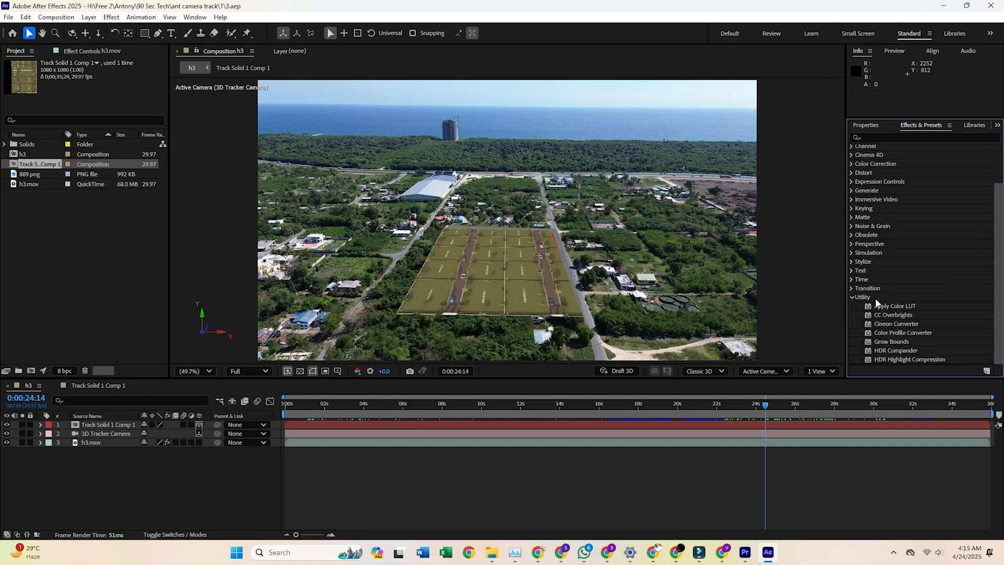
pyautogui.click(862, 270)
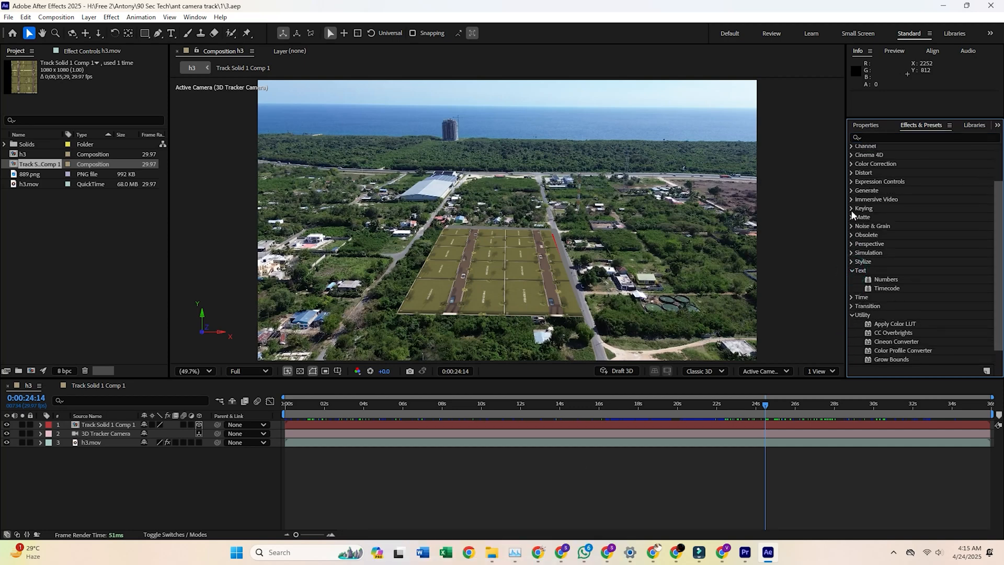